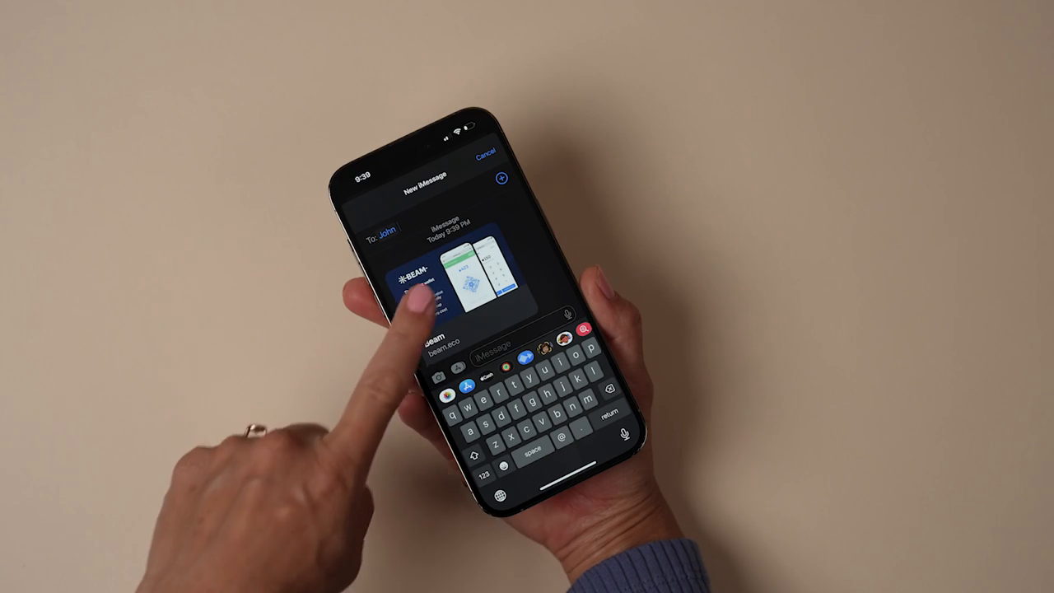
# Step: Add the beam.eco link to the new iMessage so its preview appears
pyautogui.click(445, 281)
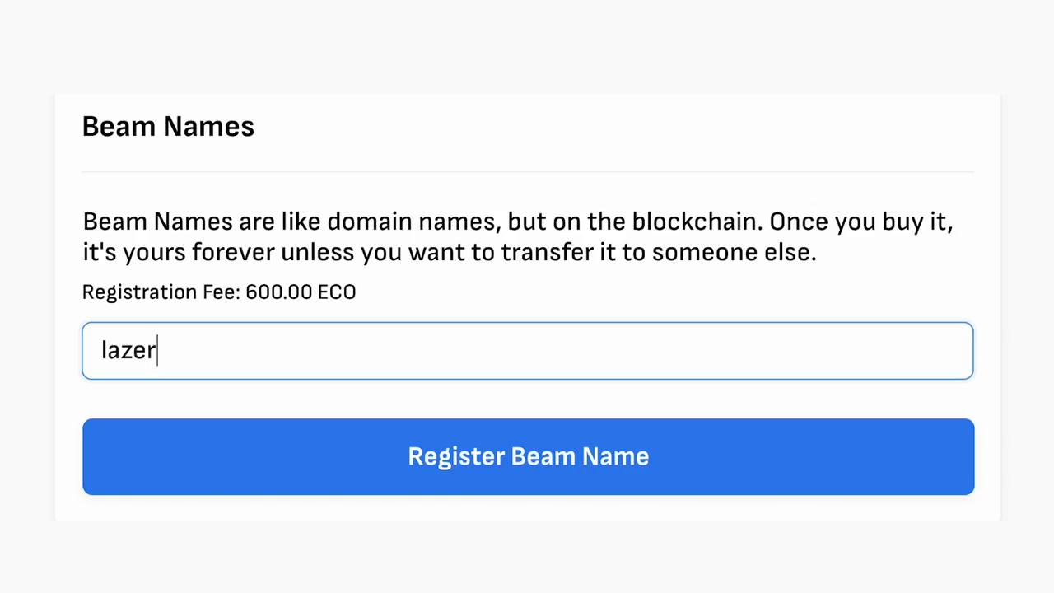
# Step: Open the Beam wallet at beam.eco/t/eco showing the 1,980.00 balance and Beam Code
pyautogui.click(528, 455)
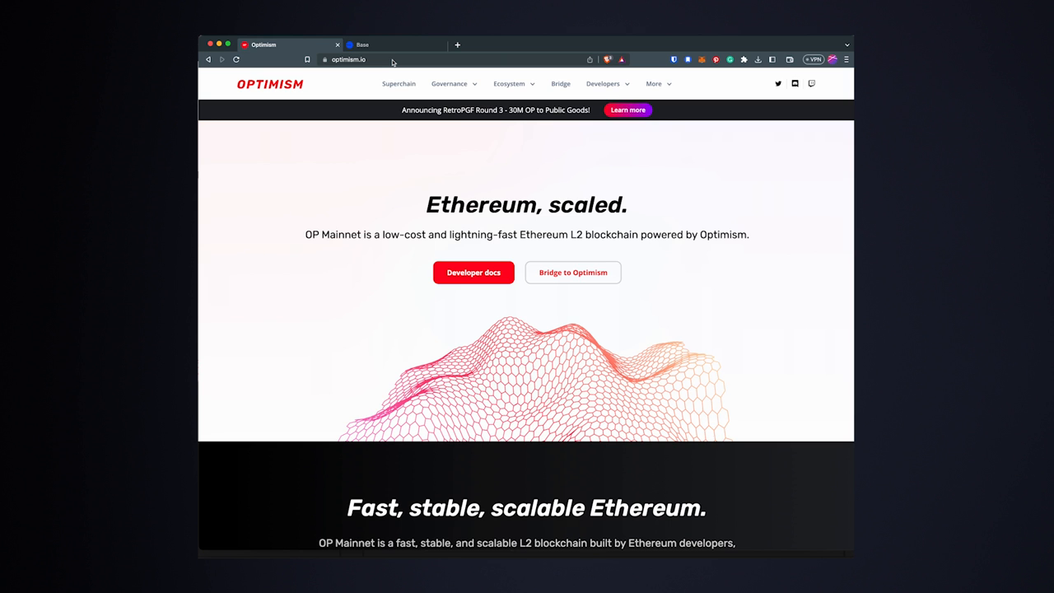
pyautogui.click(362, 45)
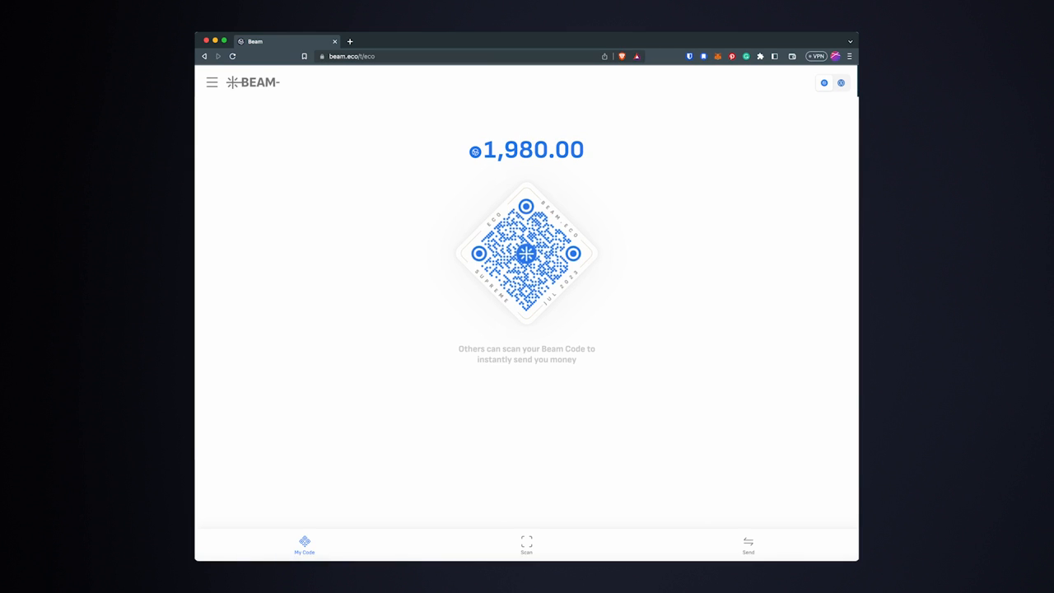
# Step: Key in 254 ECO as the send amount on the keypad
pyautogui.click(748, 545)
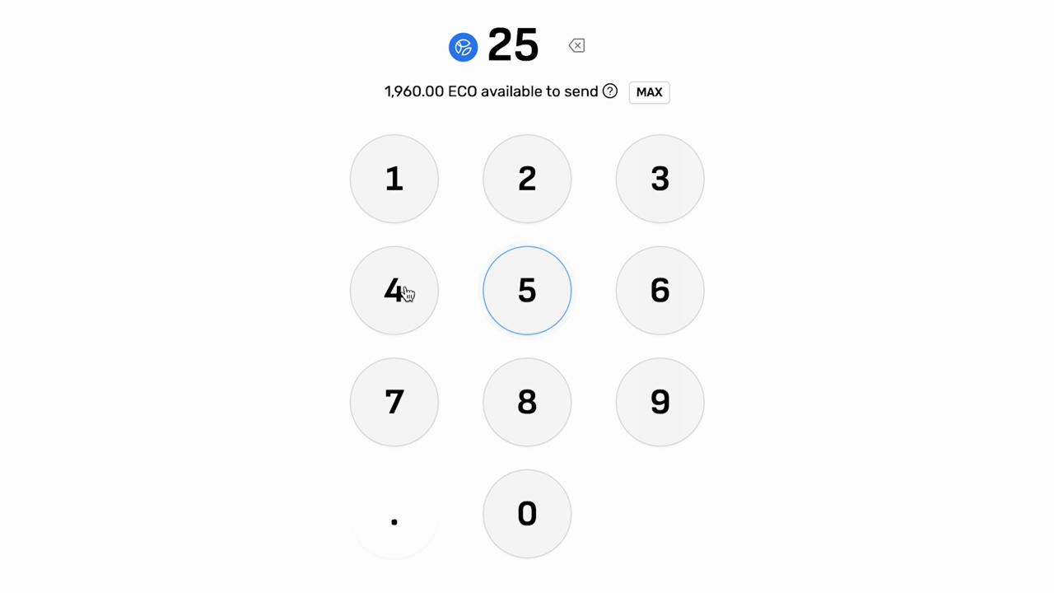
pyautogui.click(394, 290)
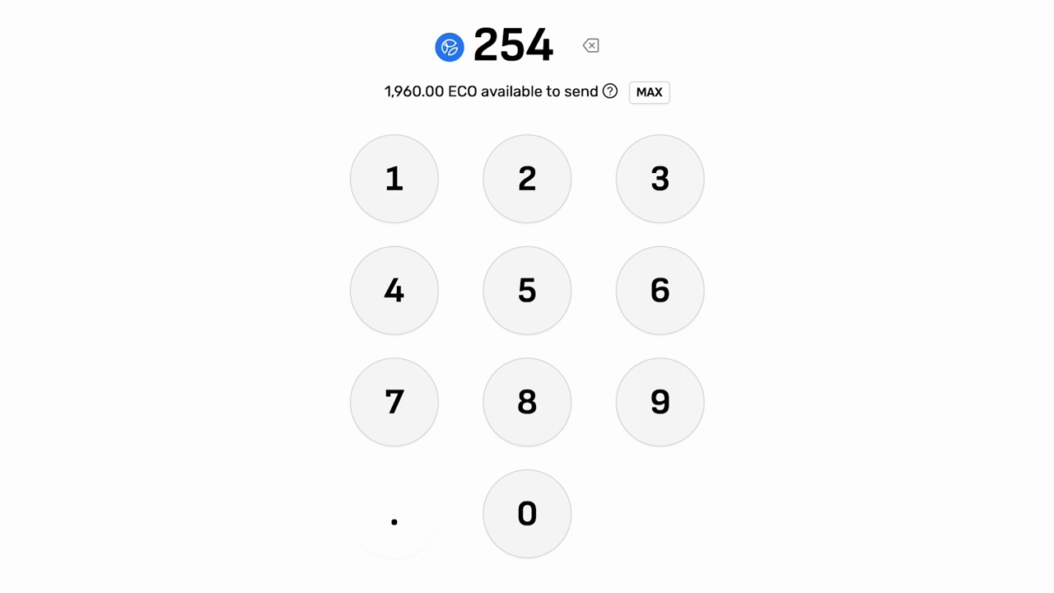